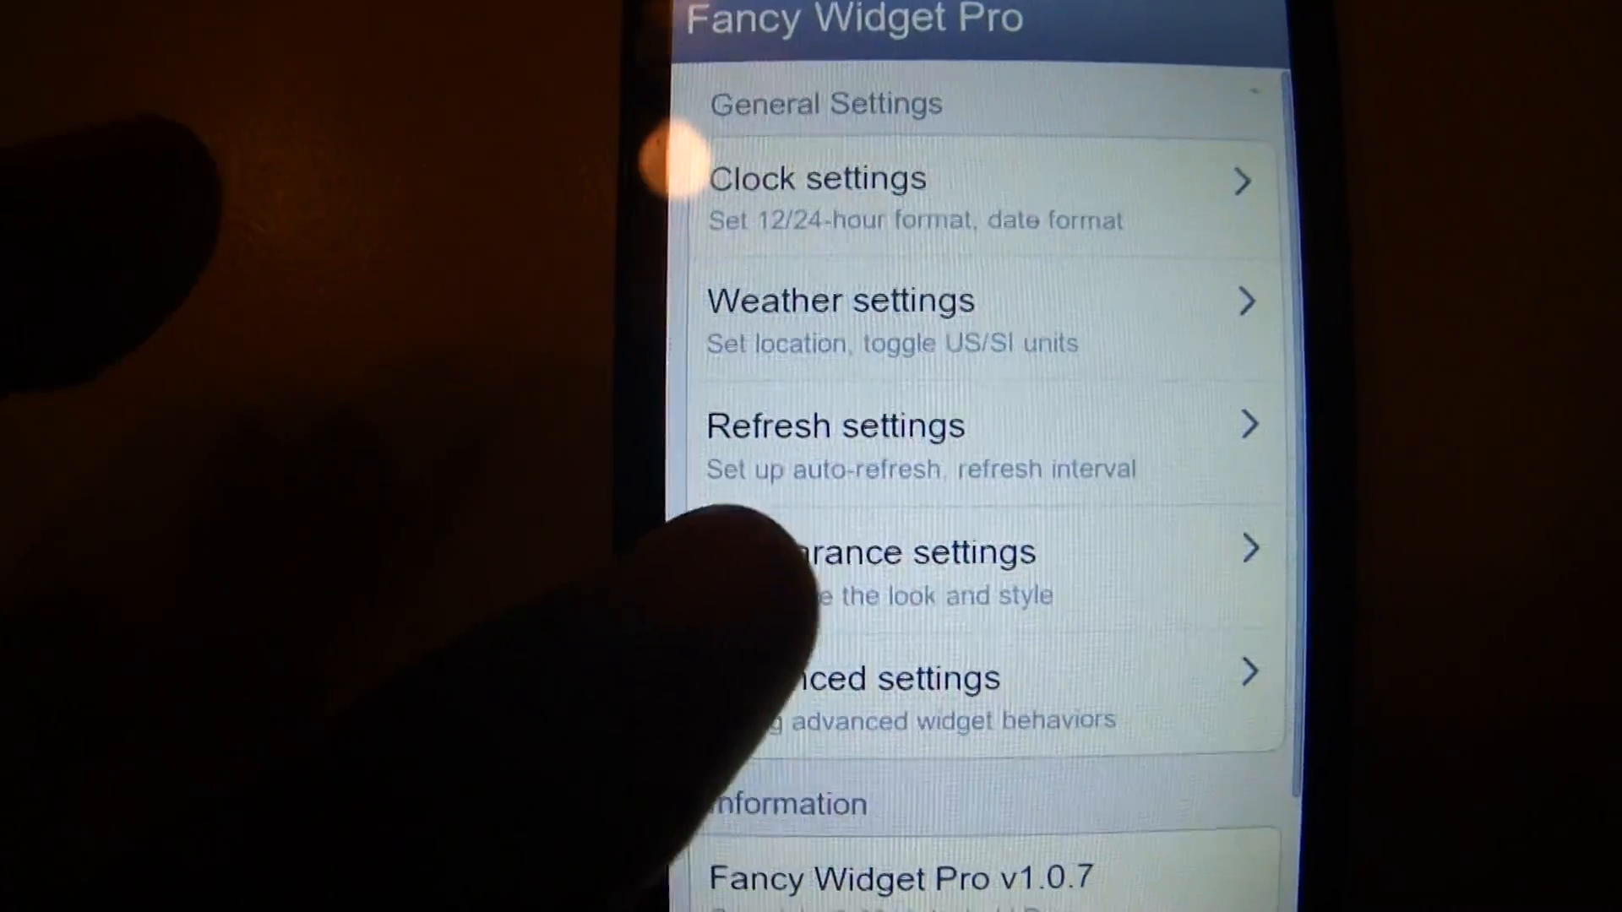
# - Open Appearance settings to show the installed weather skins list
pyautogui.click(910, 552)
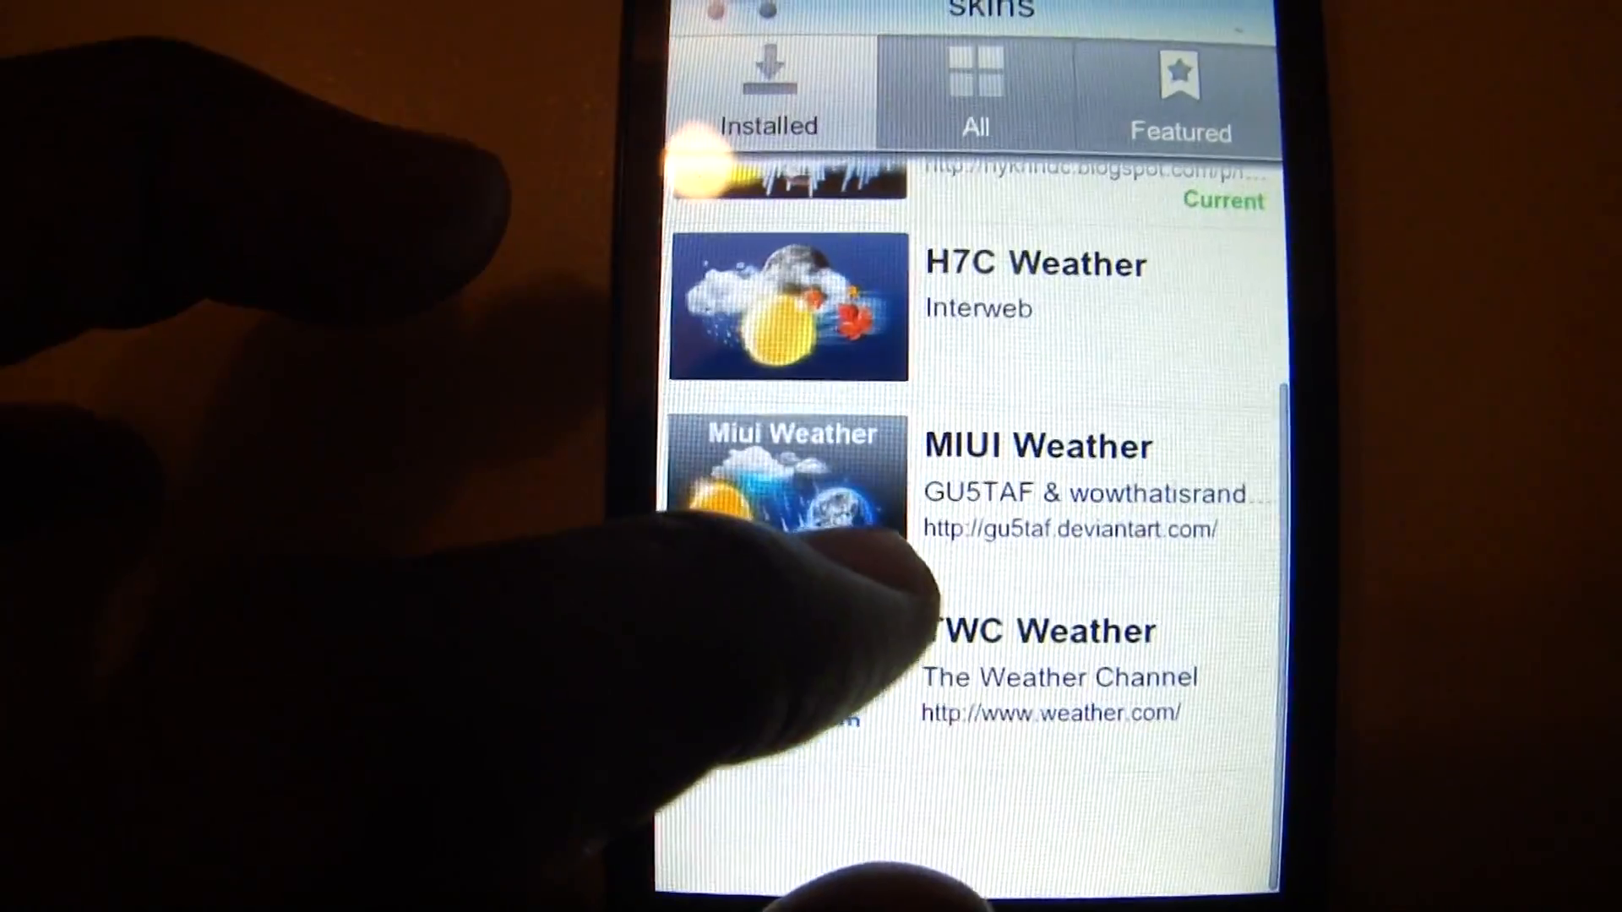
# - Scroll through the installed skins before exiting back to the Tools folder
pyautogui.scroll(3)
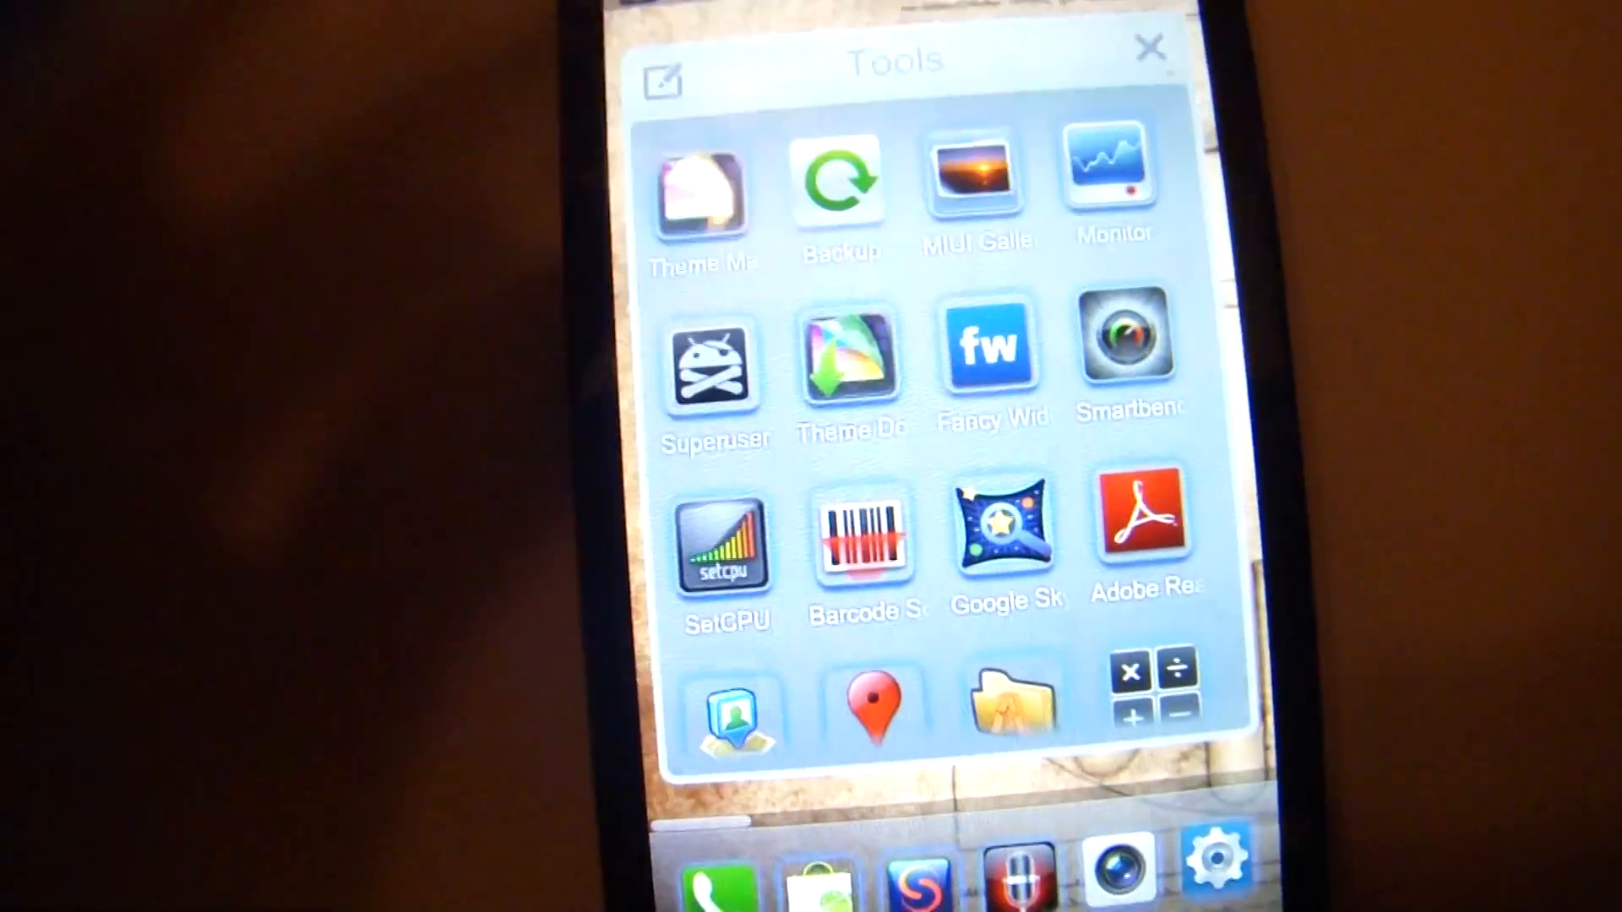
# - Close the Tools folder and swipe to the Fancy Widget clock, weather and calendar page
pyautogui.click(1152, 47)
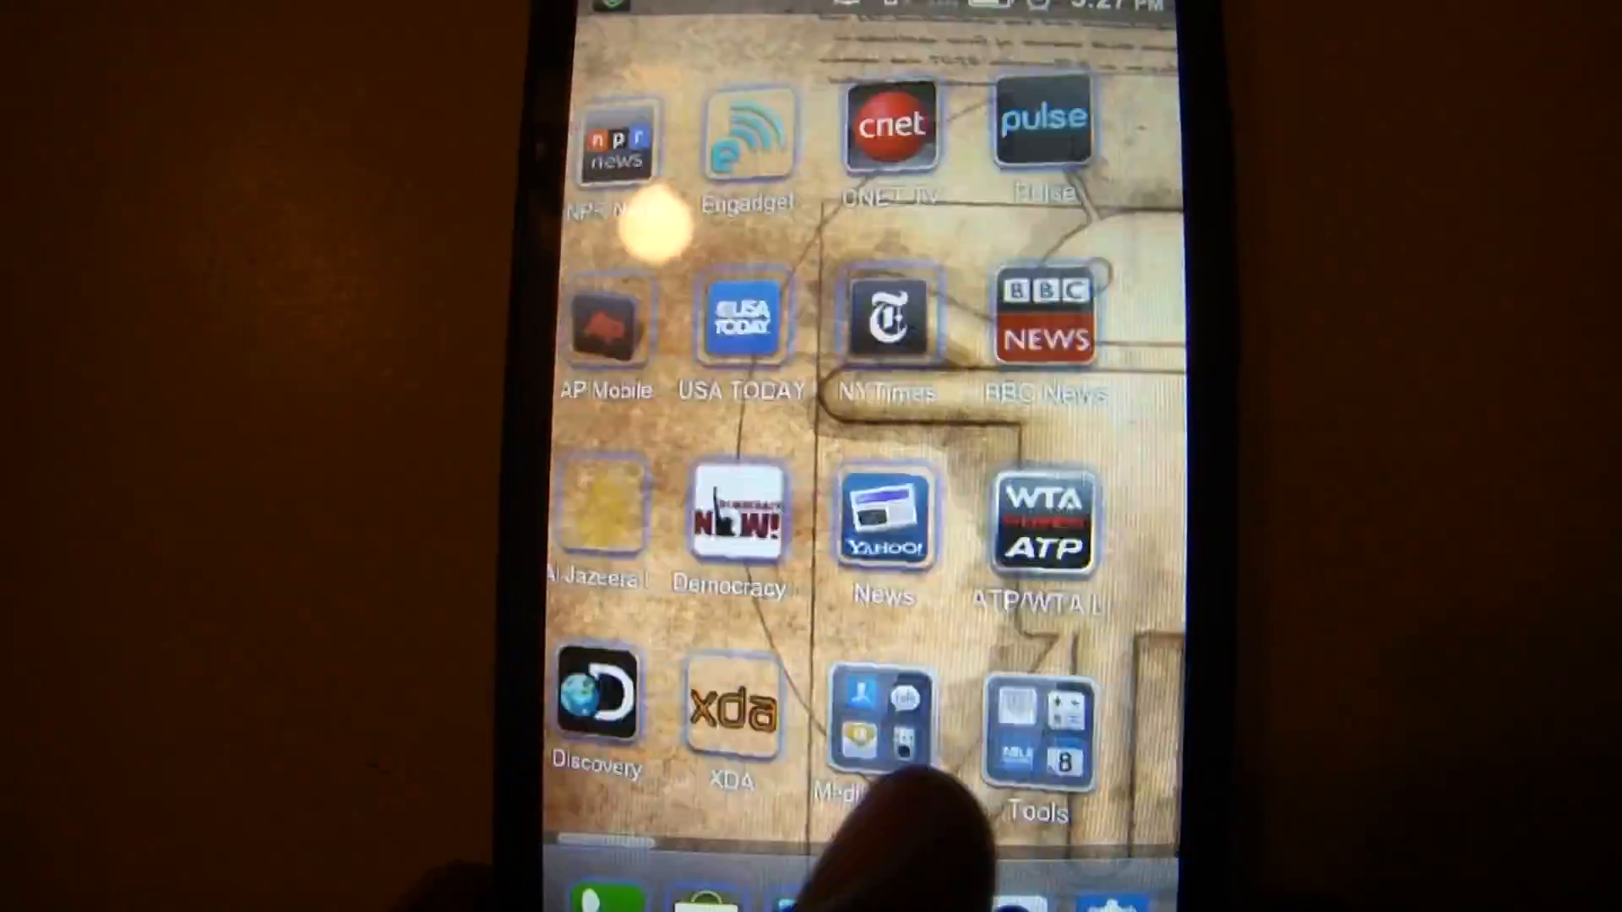
pyautogui.hscroll(-3)
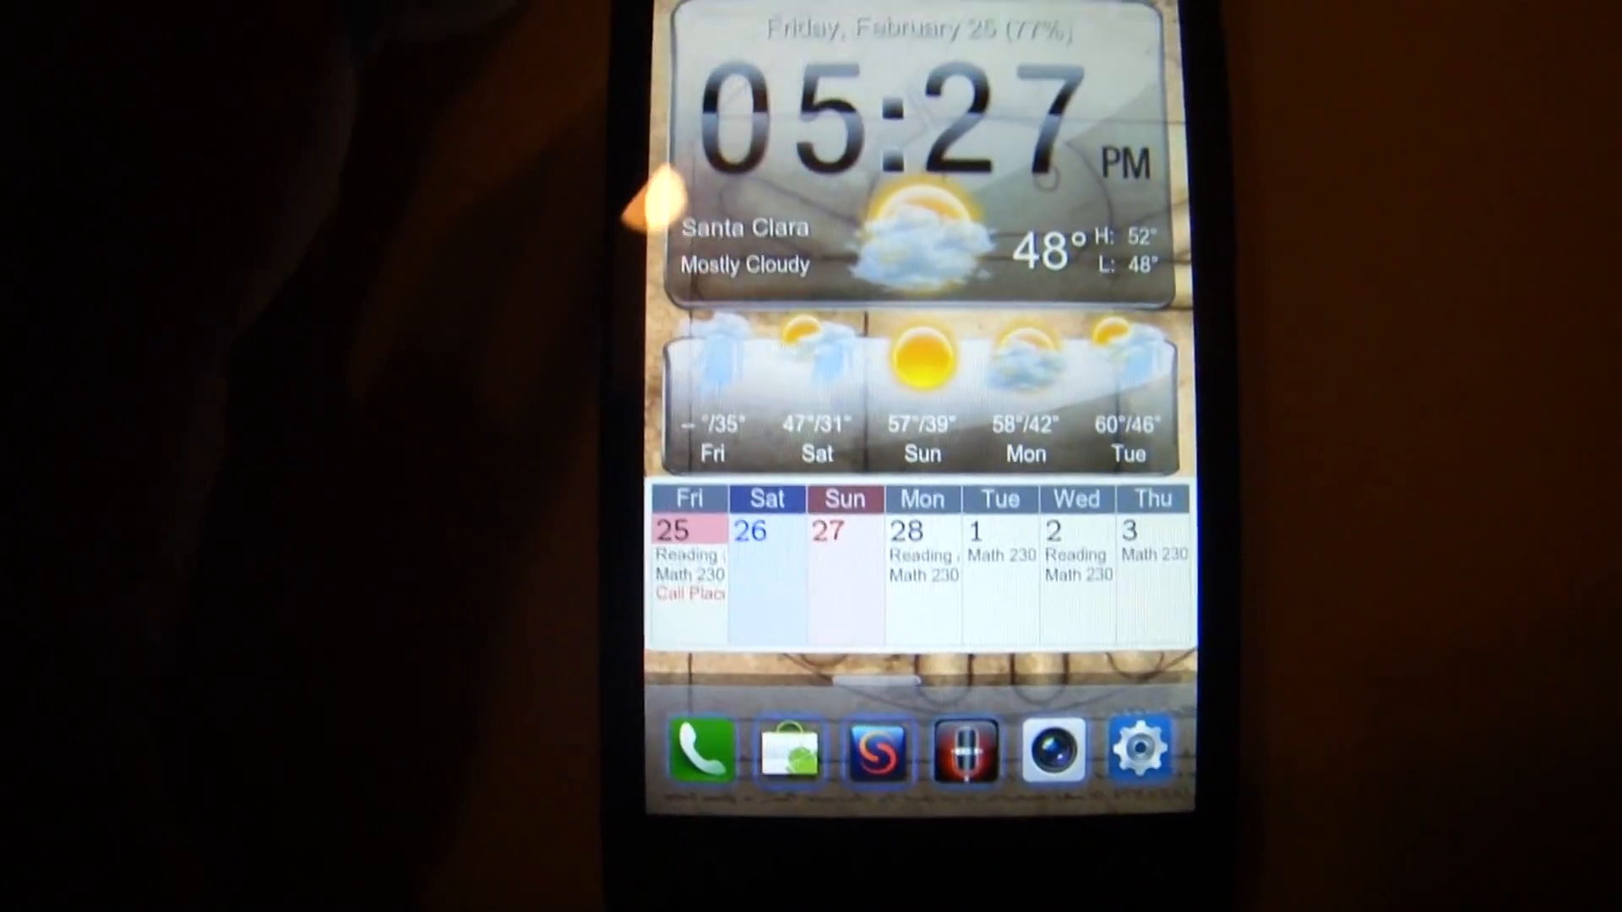
# - Pull down from the top, then open the phone's Settings from the dock gear icon
pyautogui.moveTo(807, 21); pyautogui.dragTo(806, 414)
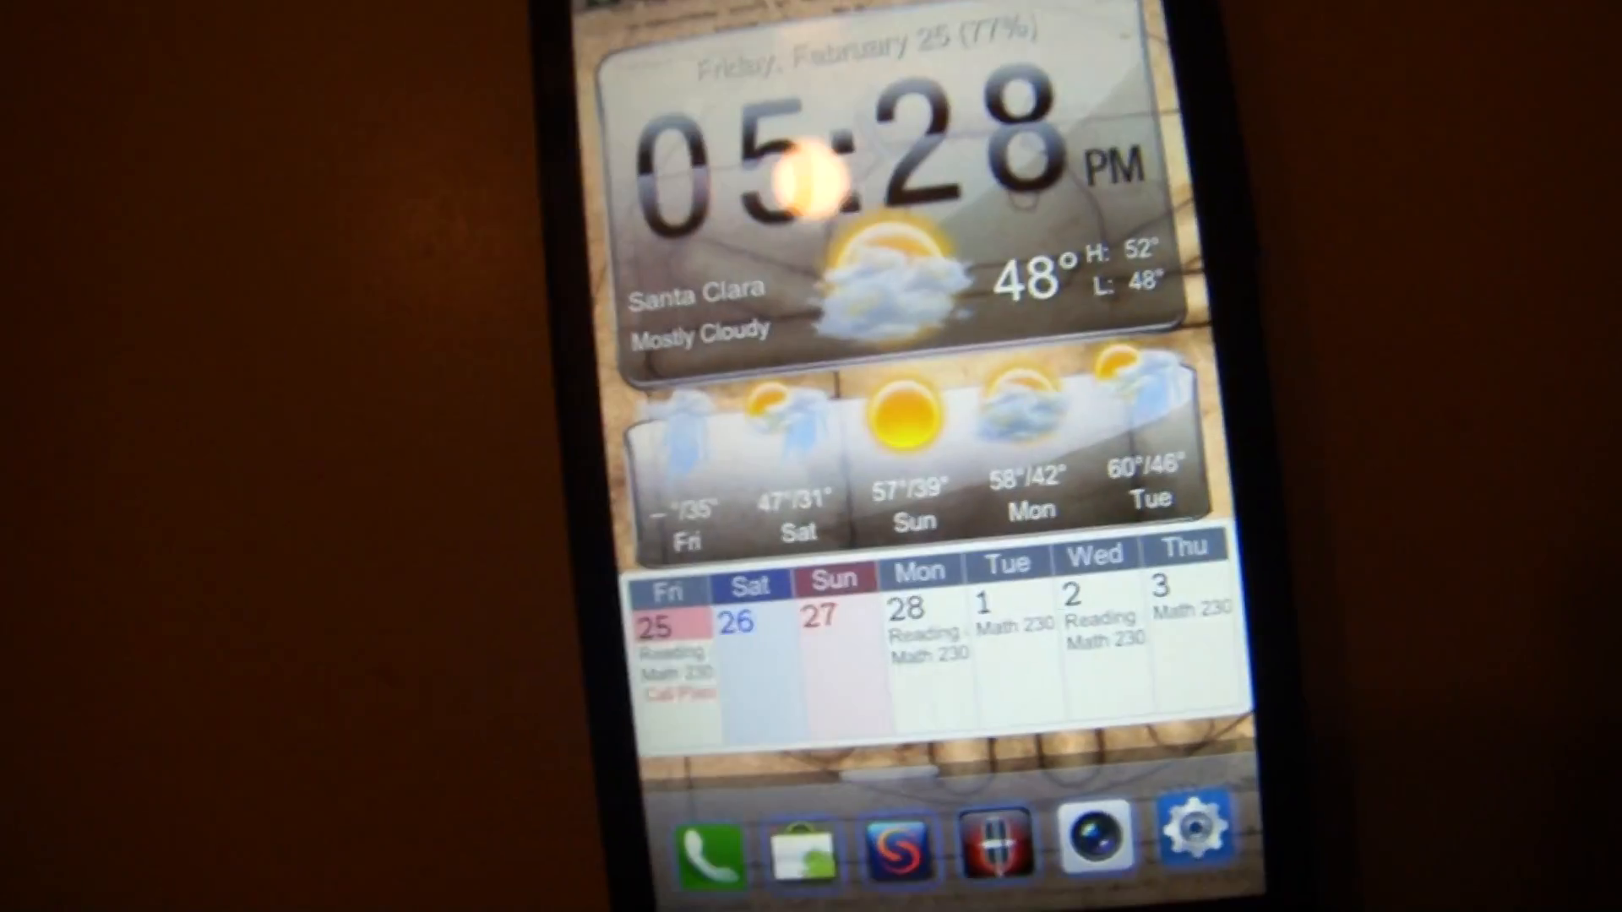
pyautogui.click(1194, 834)
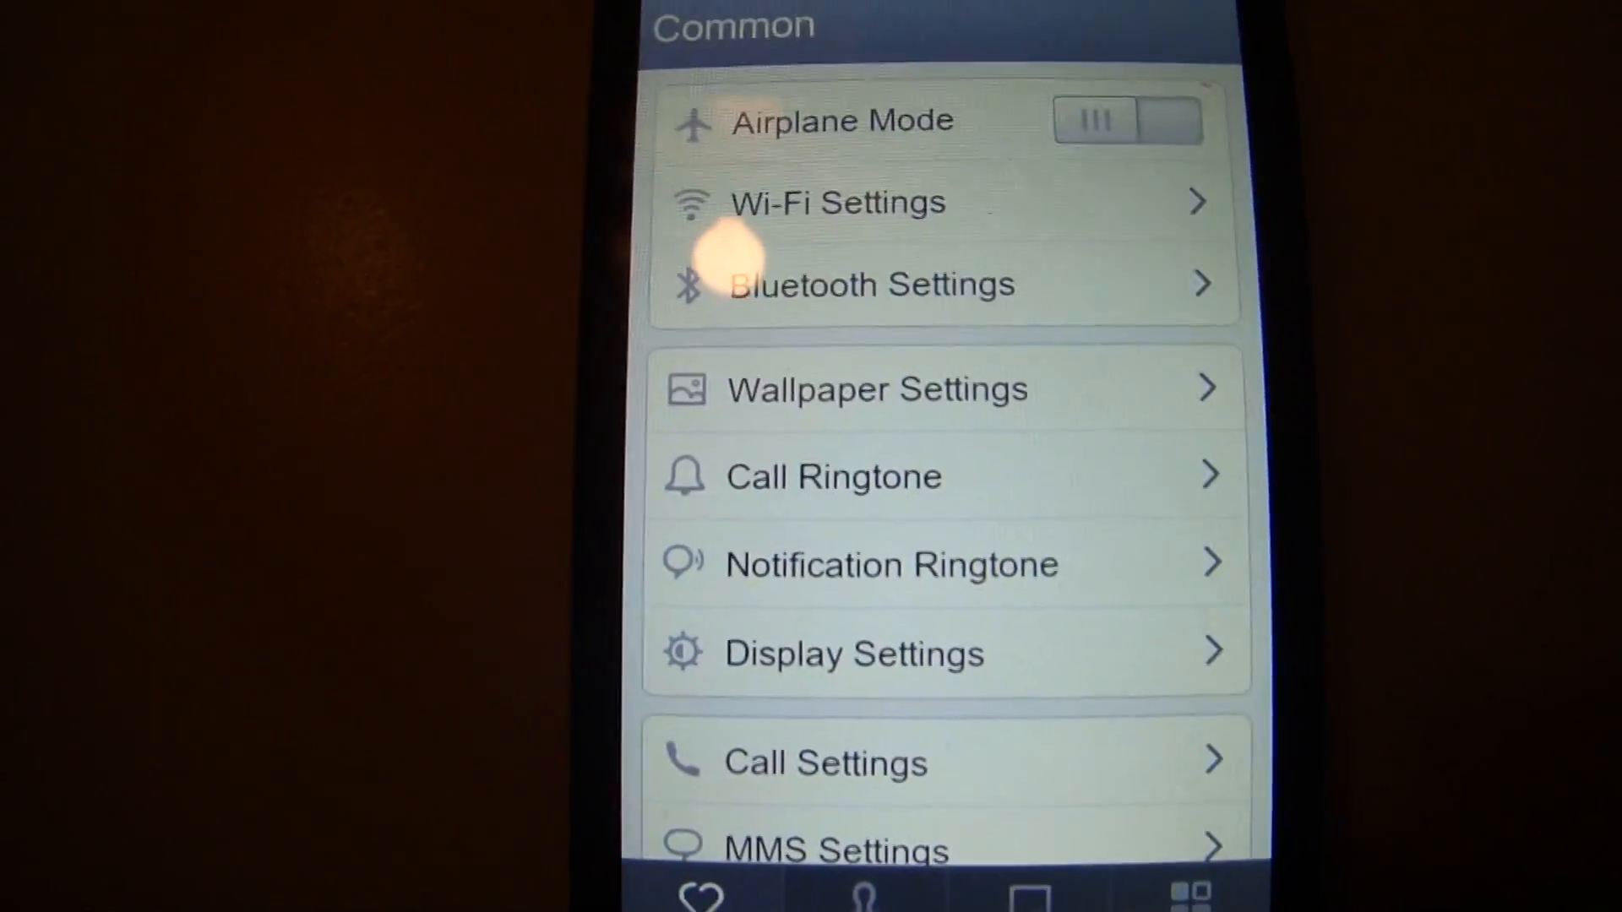
pyautogui.scroll(-3)
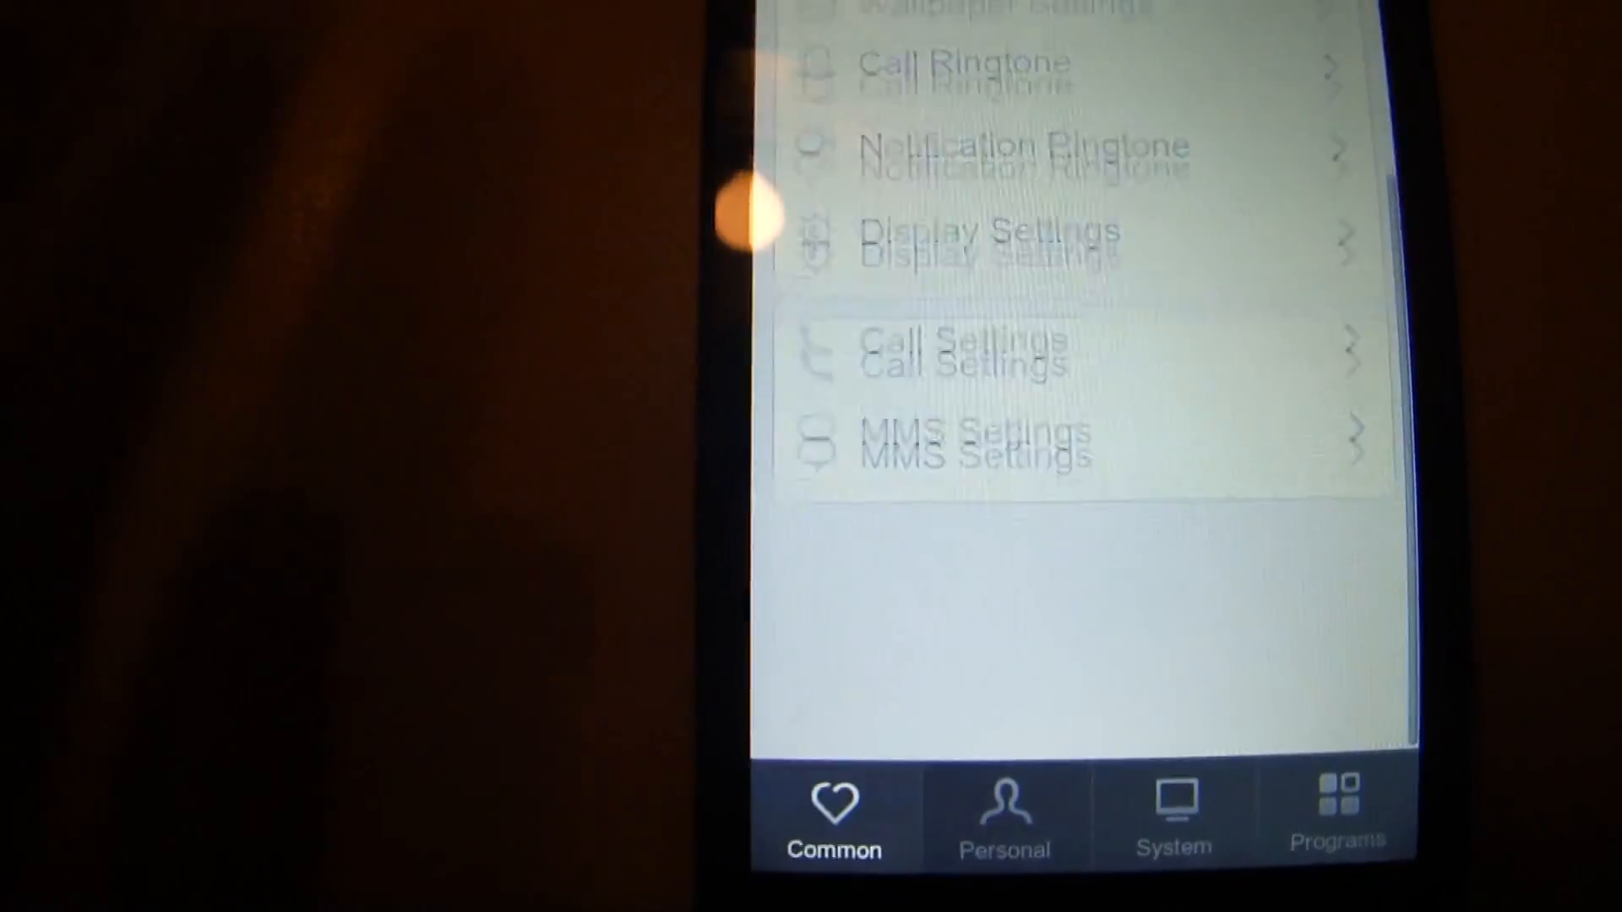
pyautogui.scroll(3)
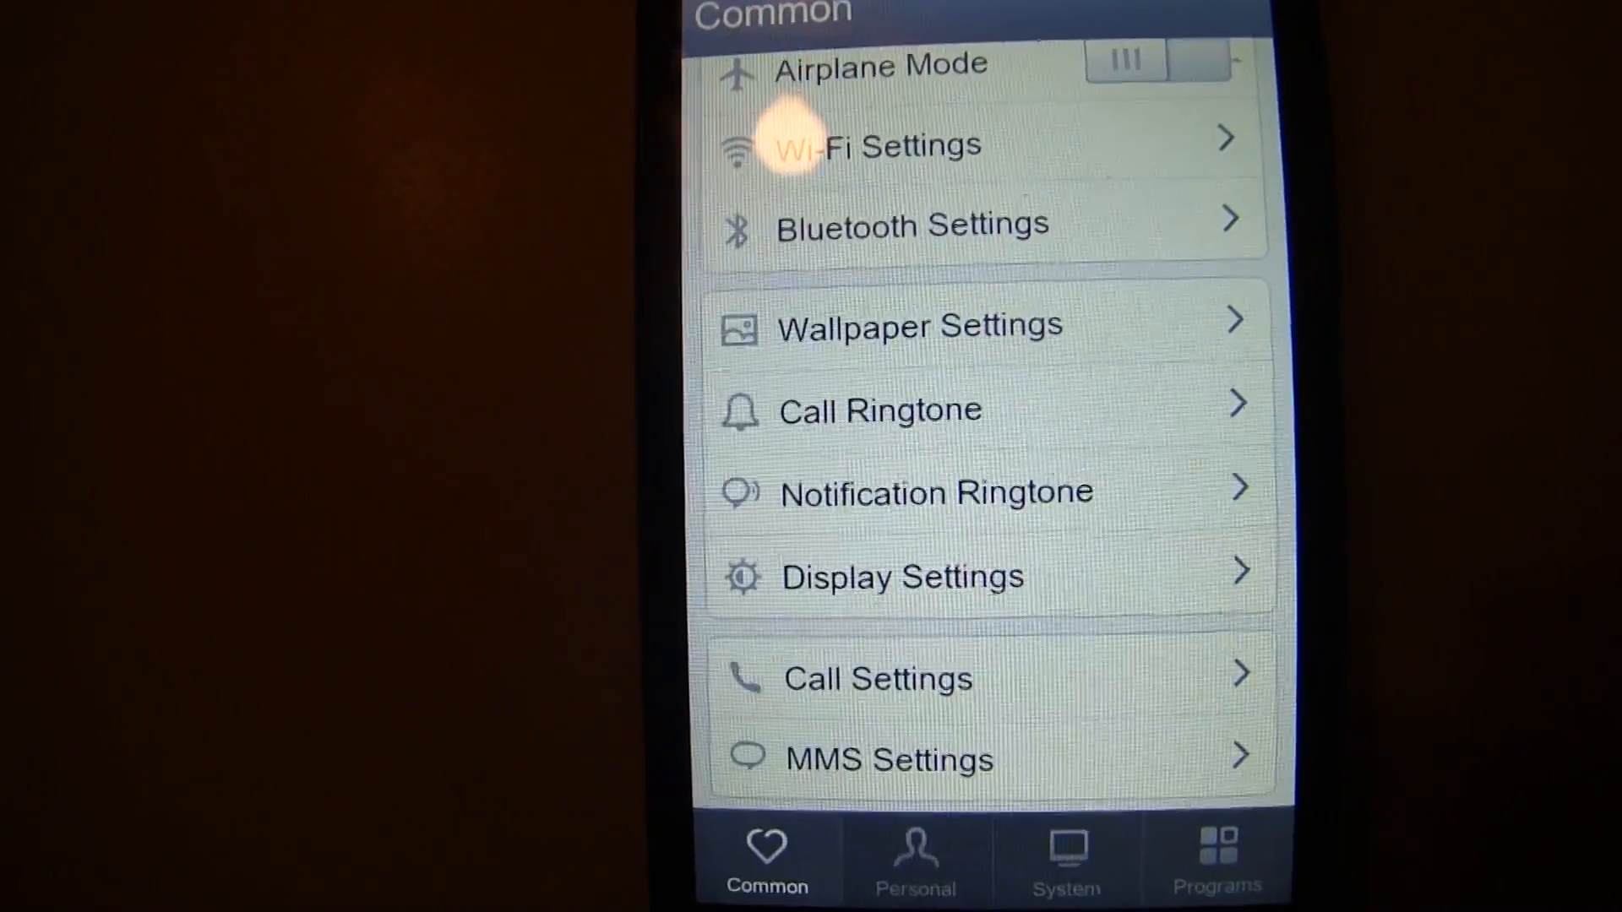